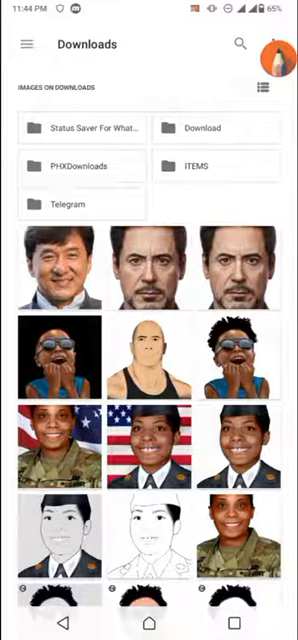
# - Pick the portrait photo from the Downloads images in the Android file picker
pyautogui.click(24, 44)
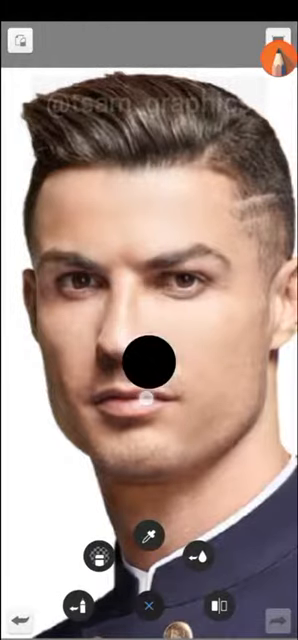
# - Show SketchBook's drawing tools grid over the imported portrait
pyautogui.click(93, 559)
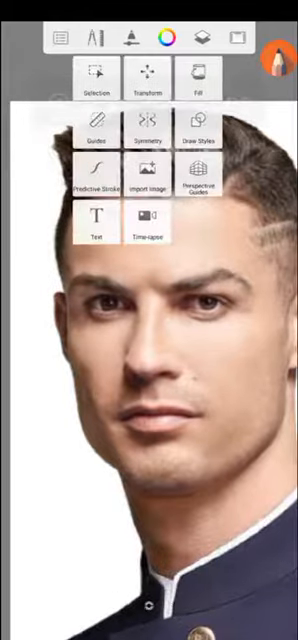
pyautogui.click(96, 67)
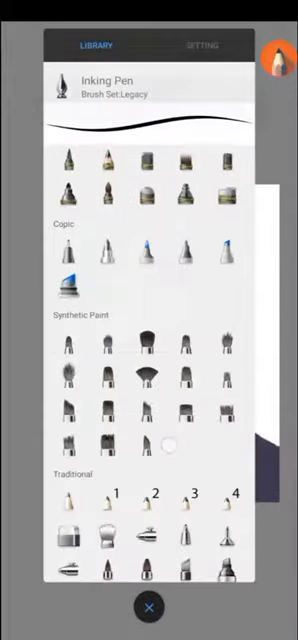
pyautogui.click(148, 611)
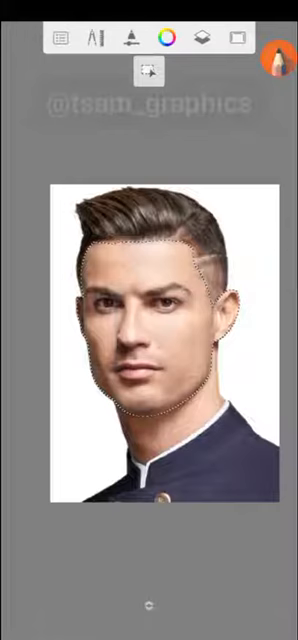
pyautogui.click(148, 68)
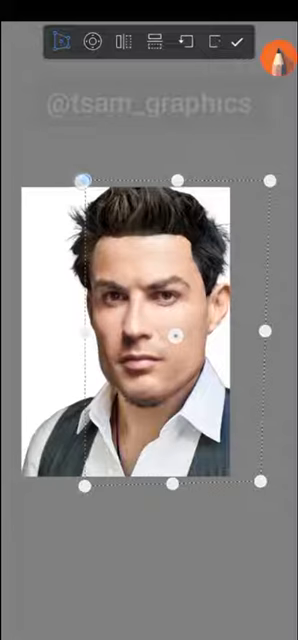
# - Confirm the face layer's new size and position, then bring up brush selection
pyautogui.click(237, 42)
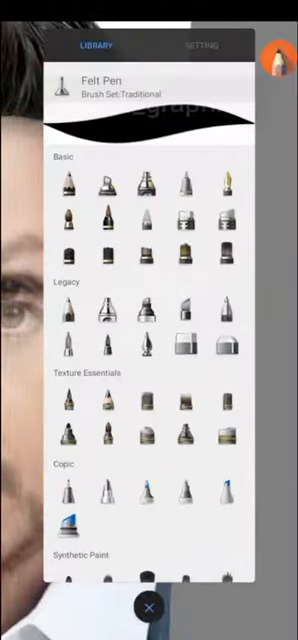
pyautogui.click(148, 608)
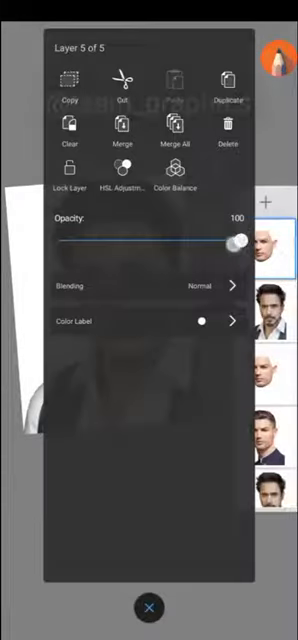
# - Select the Soft Eraser from the Legacy brush set
pyautogui.click(149, 610)
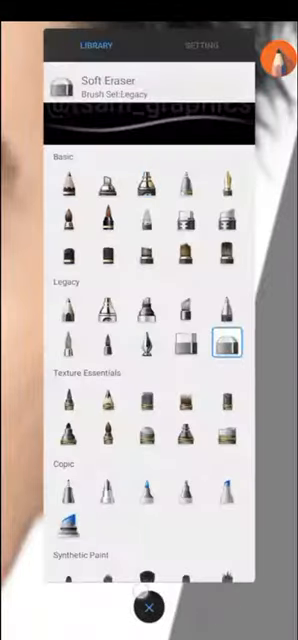
# - Softly erase the pasted face layer's edges so they fade into the portrait
pyautogui.click(148, 609)
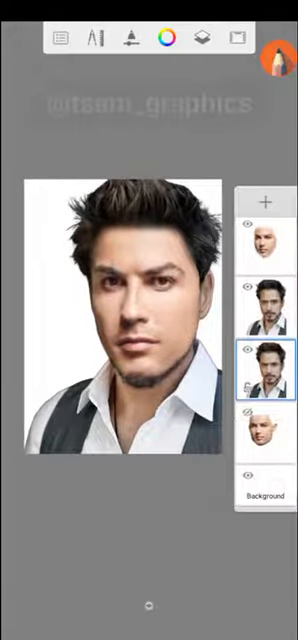
# - Finish refining the face edges and review the five-layer composite
pyautogui.click(167, 37)
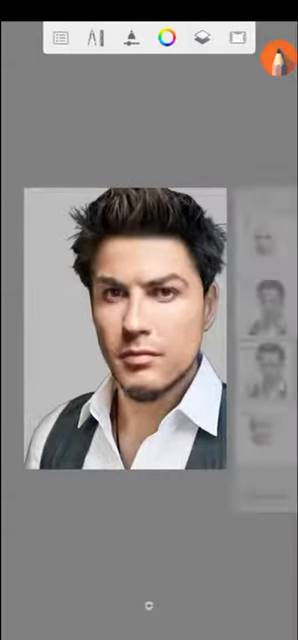
# - Recolor the light grey background to a brown tone using the Color Editor
pyautogui.click(165, 37)
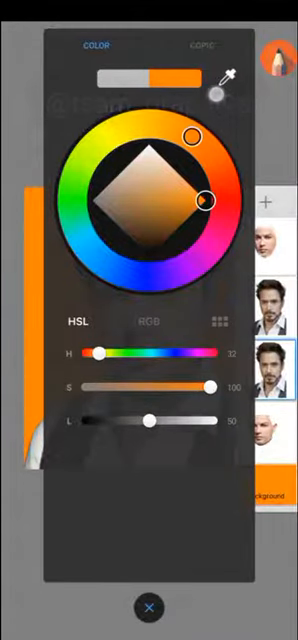
pyautogui.click(148, 608)
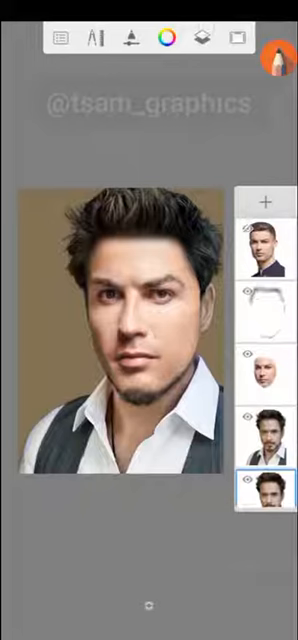
pyautogui.click(166, 37)
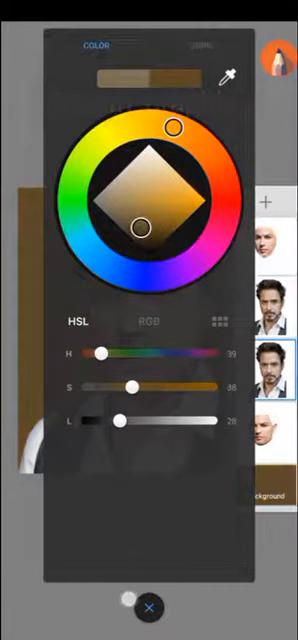
pyautogui.click(148, 608)
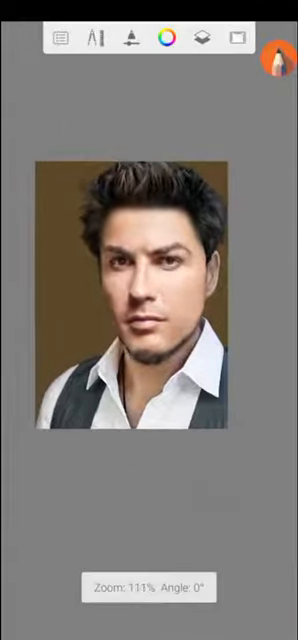
# - Shift the background's hue and saturation toward an olive-brown tone
pyautogui.click(164, 37)
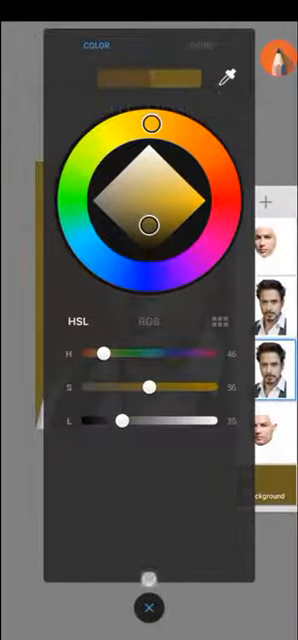
pyautogui.click(148, 609)
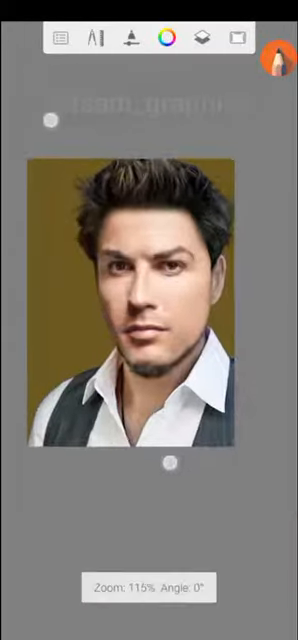
pyautogui.click(168, 37)
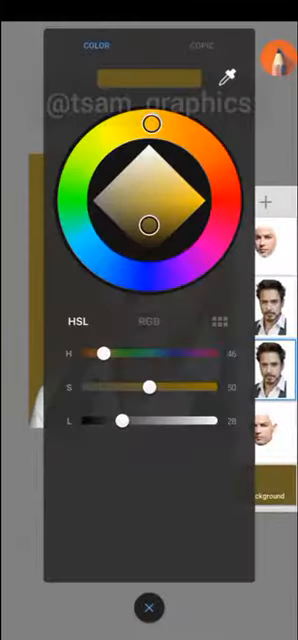
pyautogui.click(148, 607)
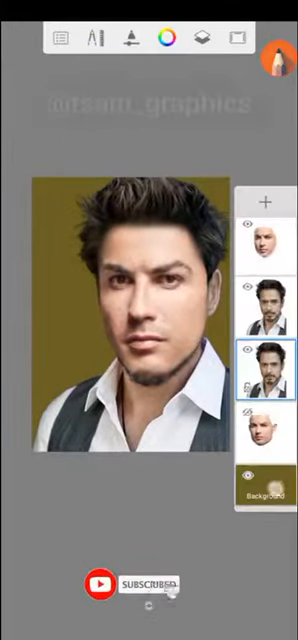
pyautogui.click(163, 37)
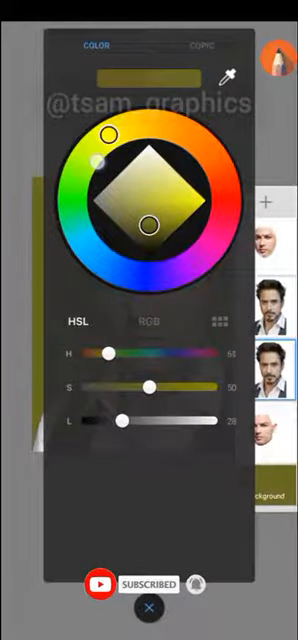